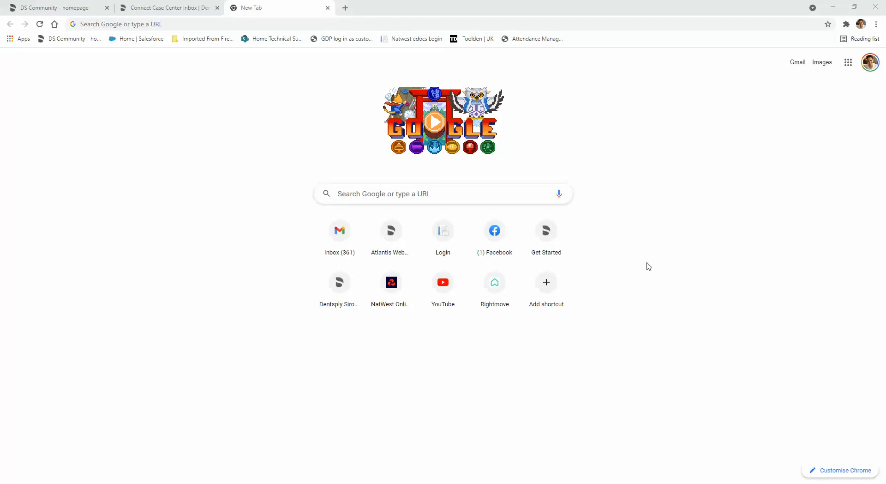
mouse_move(379, 187)
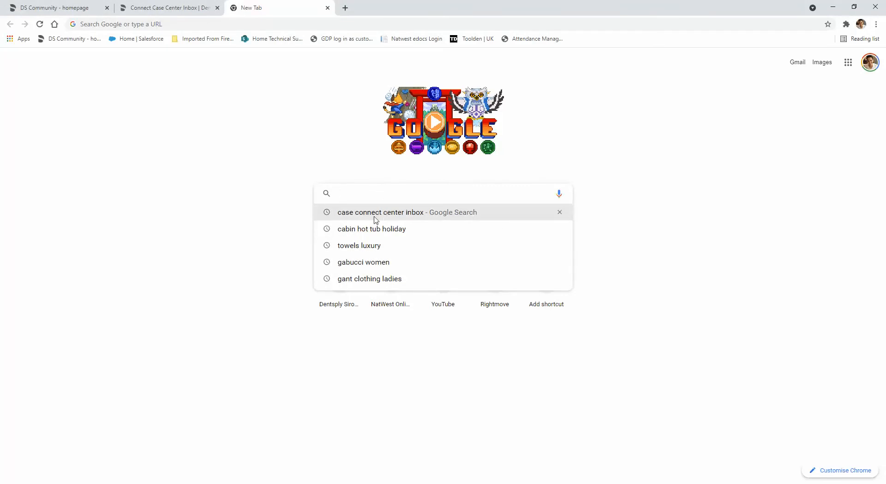
mouse_move(369, 220)
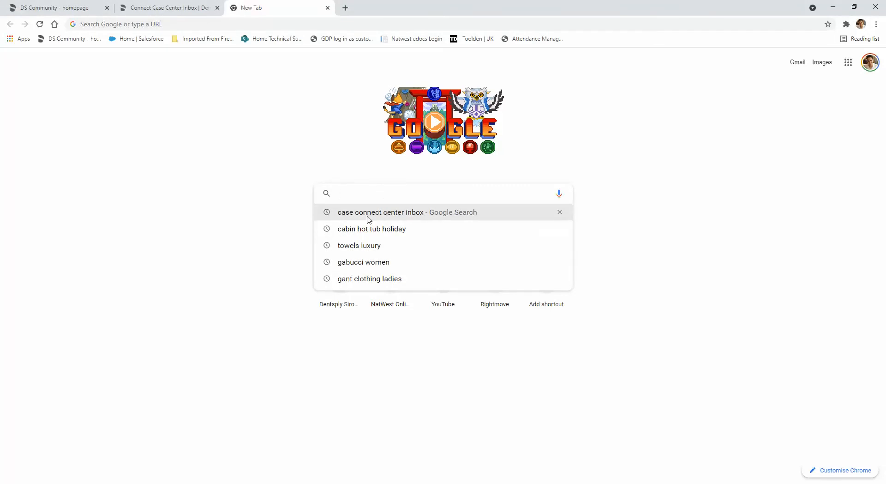
Search Google for 'case connect center inbox' and follow the Dentsply Sirona UK Inbox result.
click(379, 213)
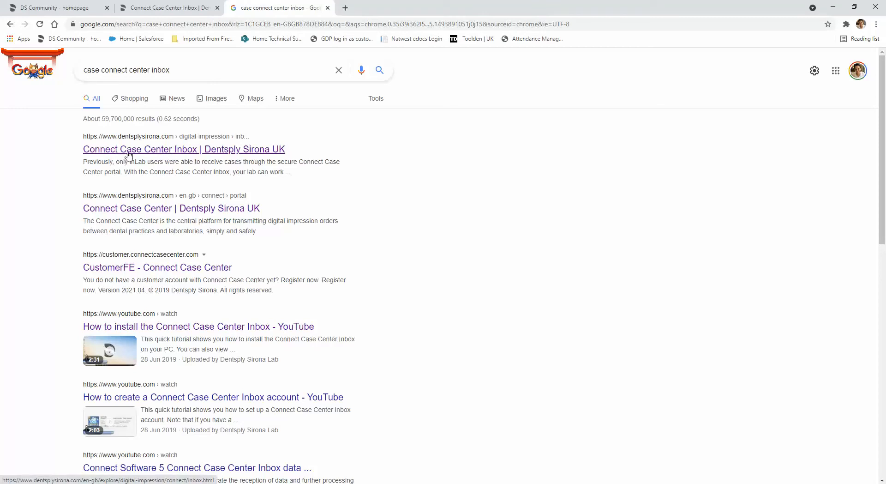
mouse_move(173, 155)
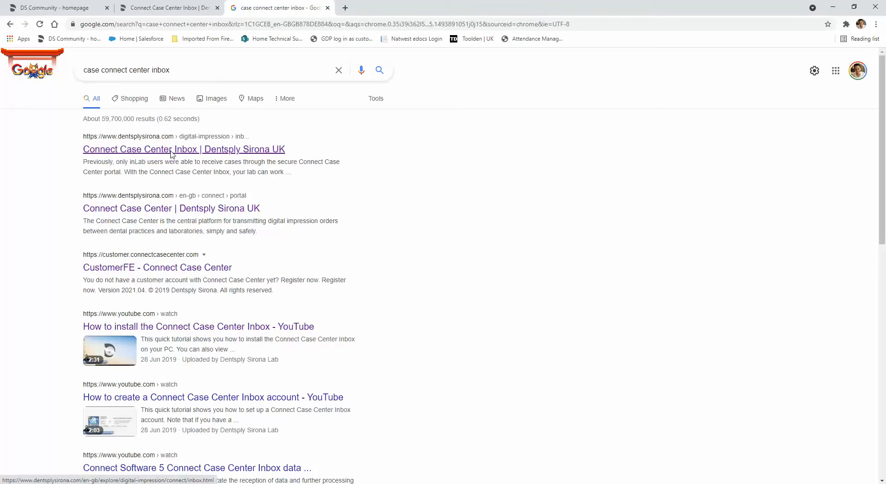
click(184, 148)
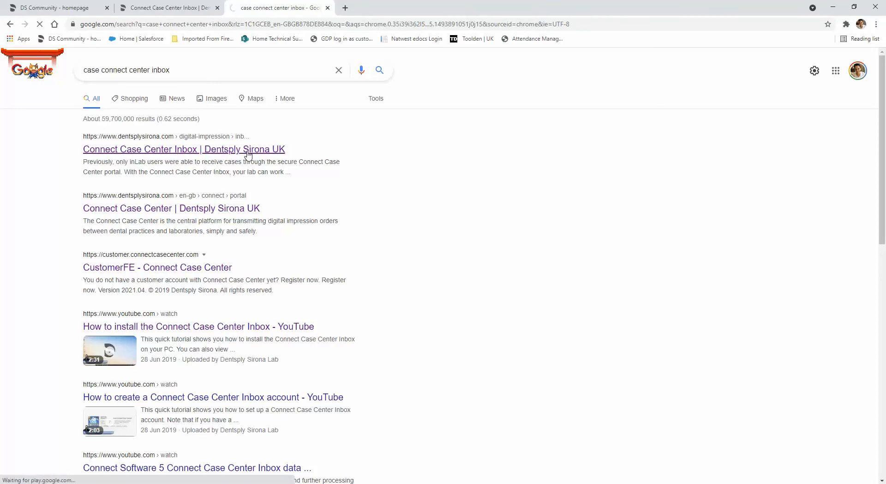
Land on the Connect Case Center Inbox page with its introduction on working with laboratories.
click(184, 149)
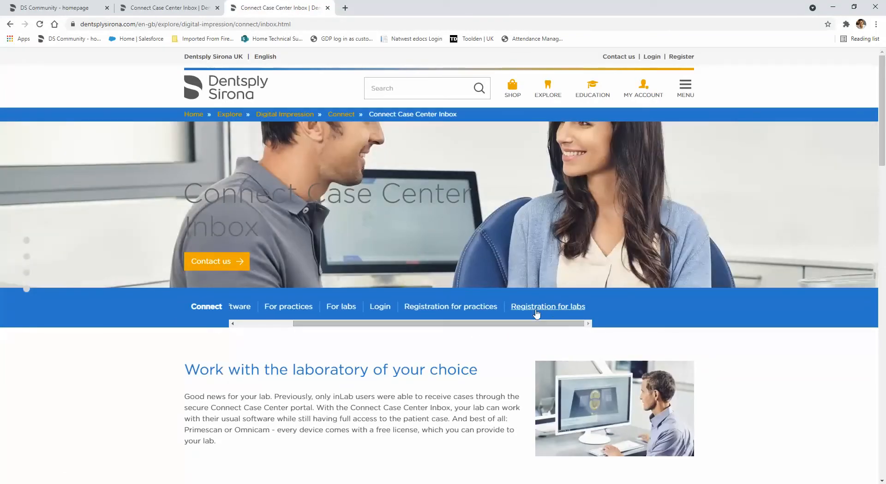
mouse_move(548, 306)
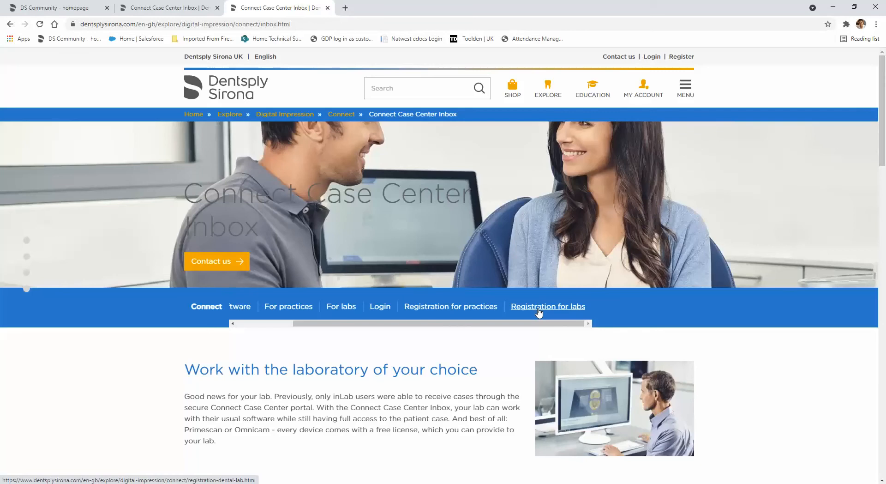
Go through the Registration for labs form's login-details step and reach the Connect Case Center login page.
click(547, 306)
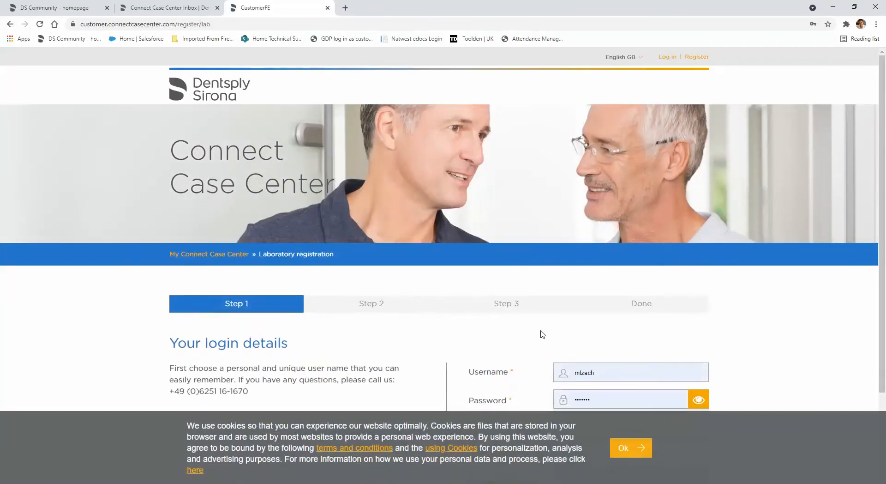
scroll(down, 3)
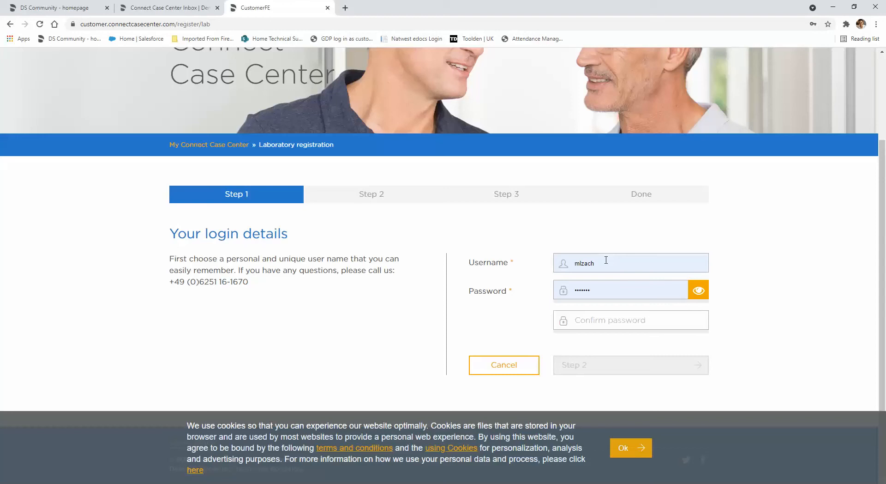
mouse_move(588, 371)
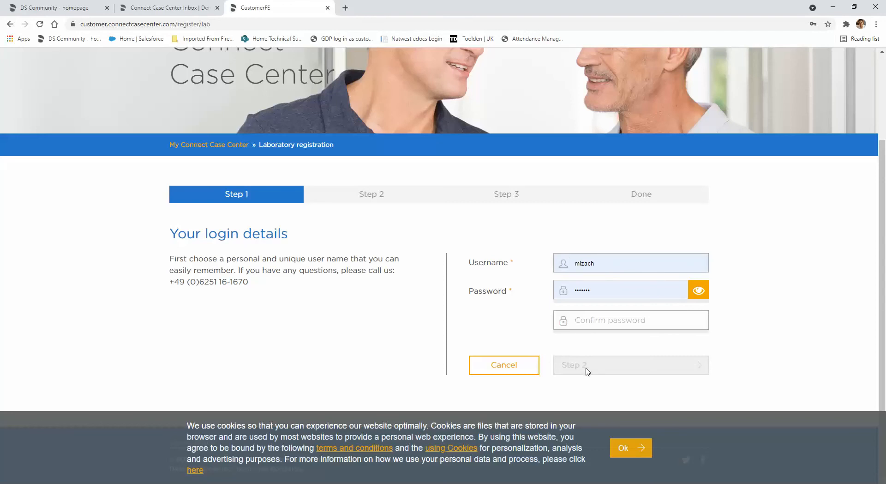
mouse_move(662, 202)
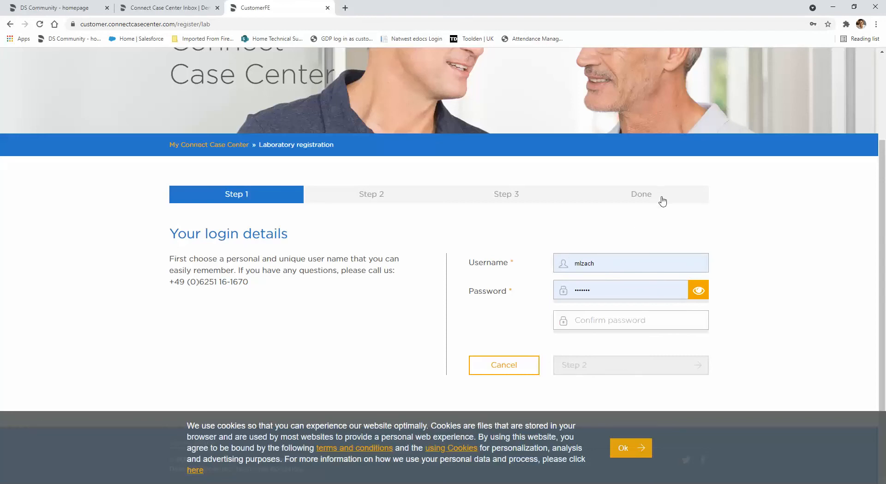
mouse_move(663, 235)
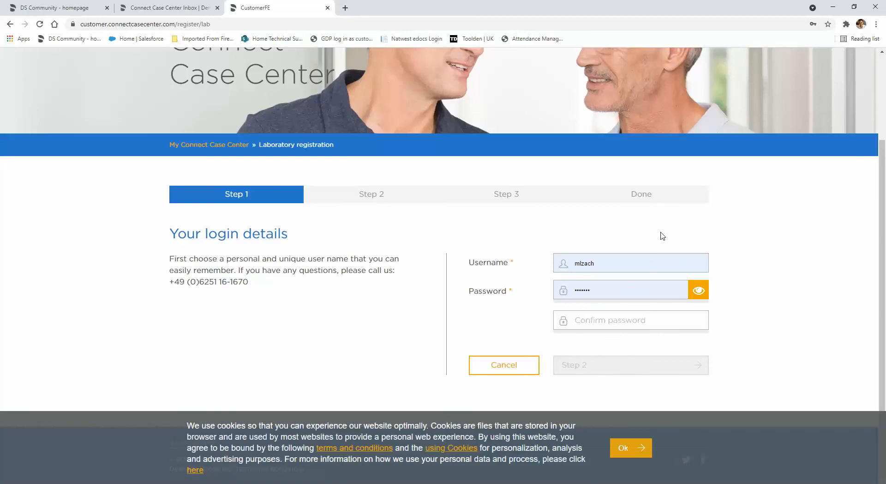
scroll(up, 3)
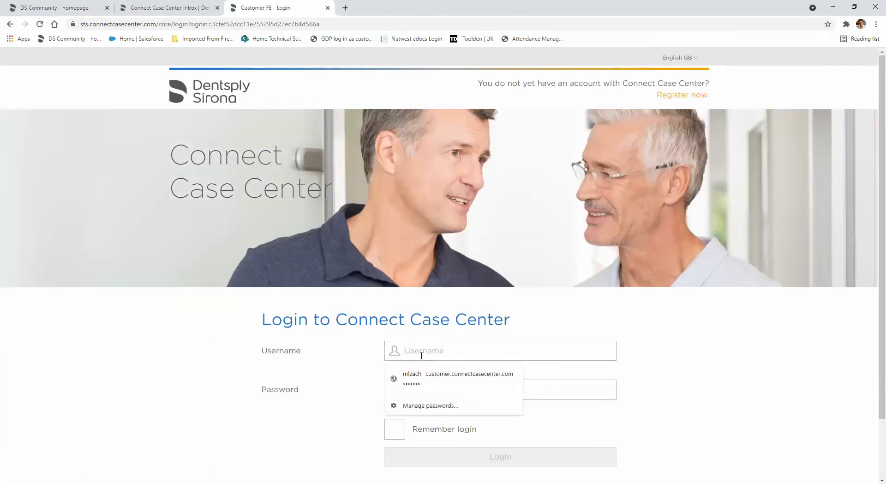
Log in with the saved lab credentials and arrive on the empty Sent Orders page.
click(452, 377)
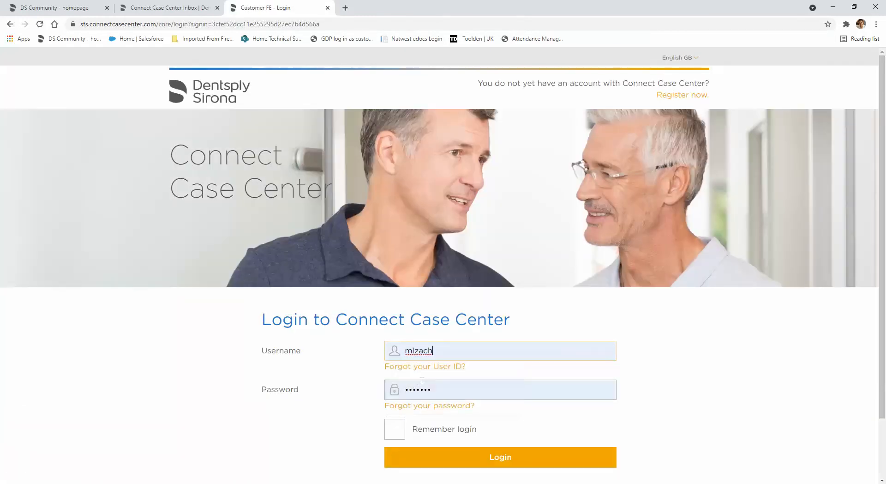
scroll(down, 3)
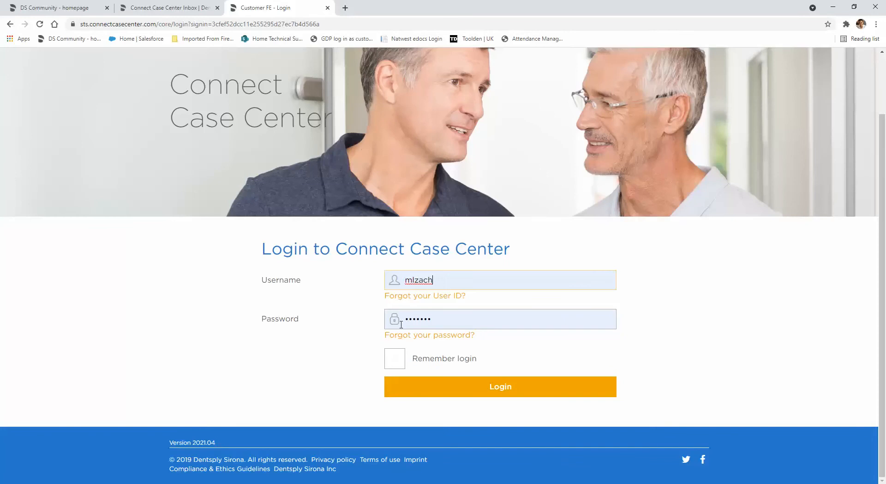
mouse_move(350, 285)
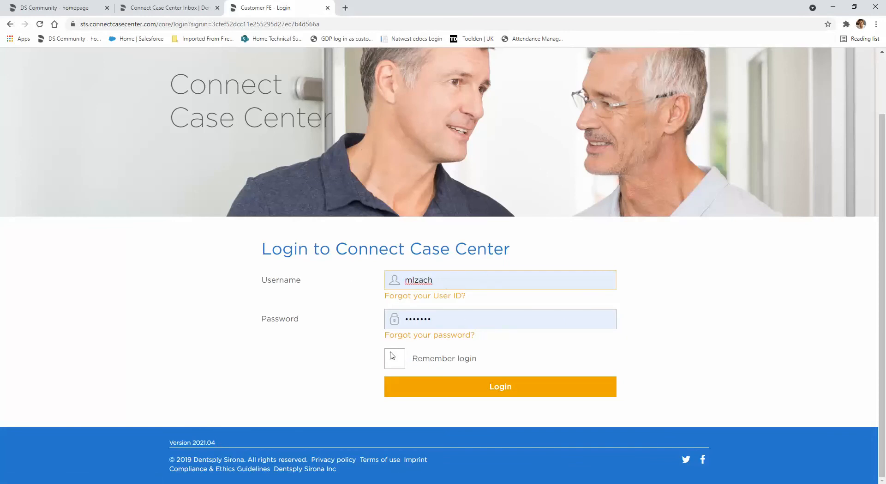
click(499, 386)
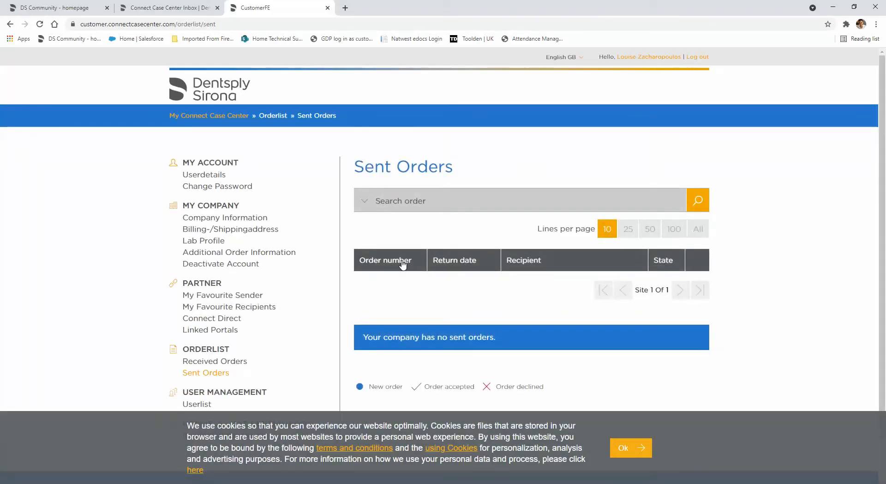
Bring up Linked Portals under Partner, listing Dentsply Sirona Implants, SureSmile, Invisalign and DDX.
scroll(down, 3)
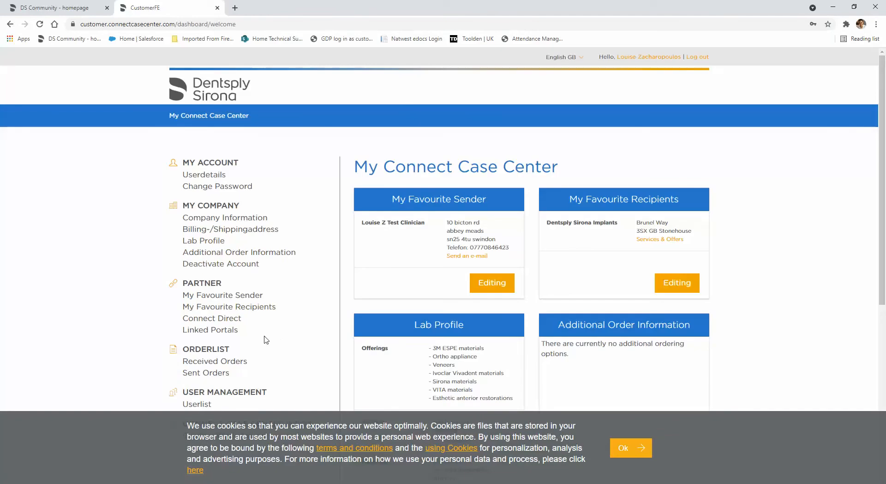
click(209, 330)
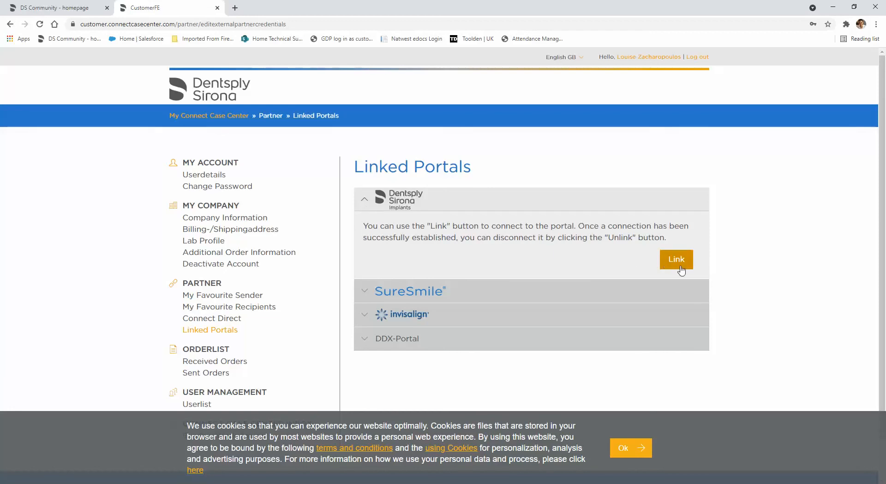
Sign in to the Dentsply Sirona Implants portal to link it, declining Chrome's password prompt with 'No, thanks'.
click(676, 259)
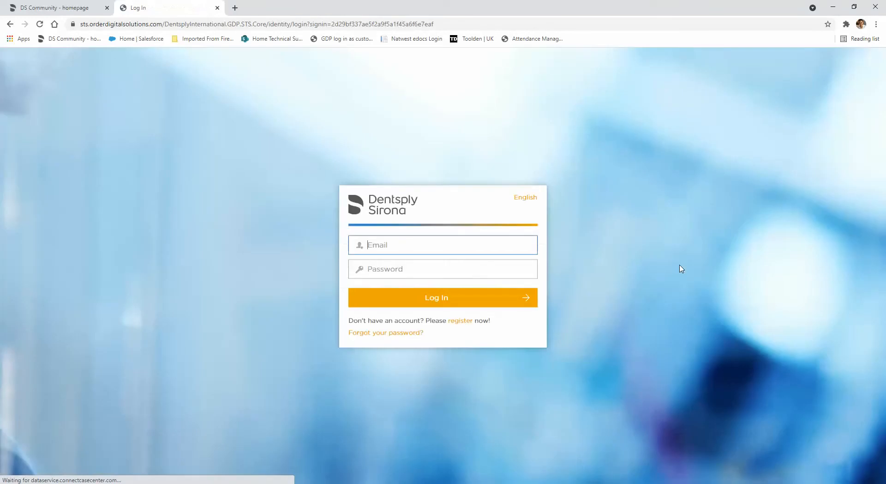
click(442, 297)
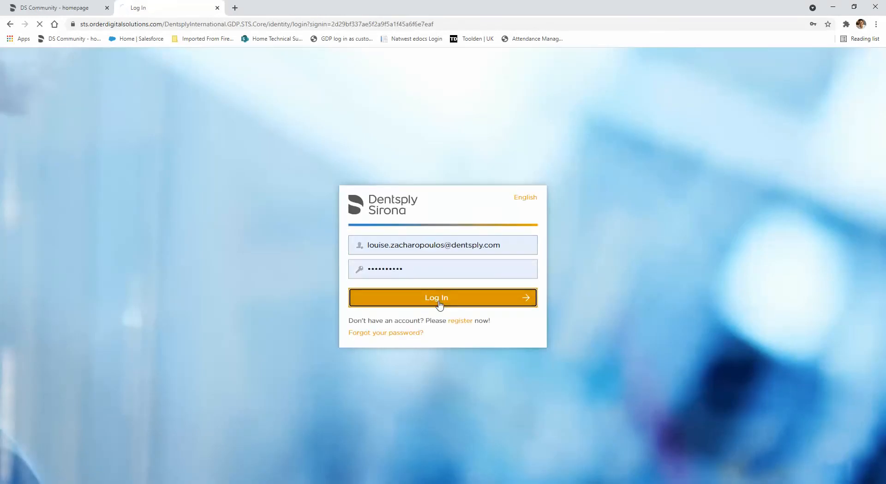
click(442, 298)
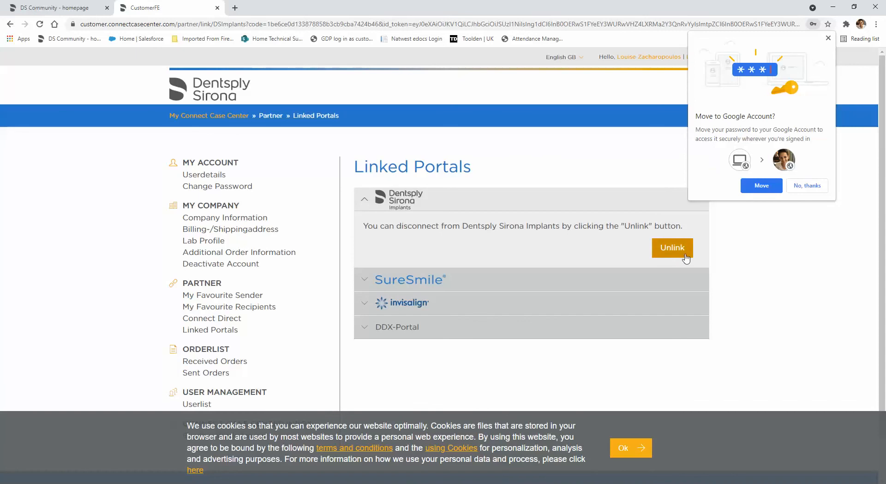
mouse_move(809, 180)
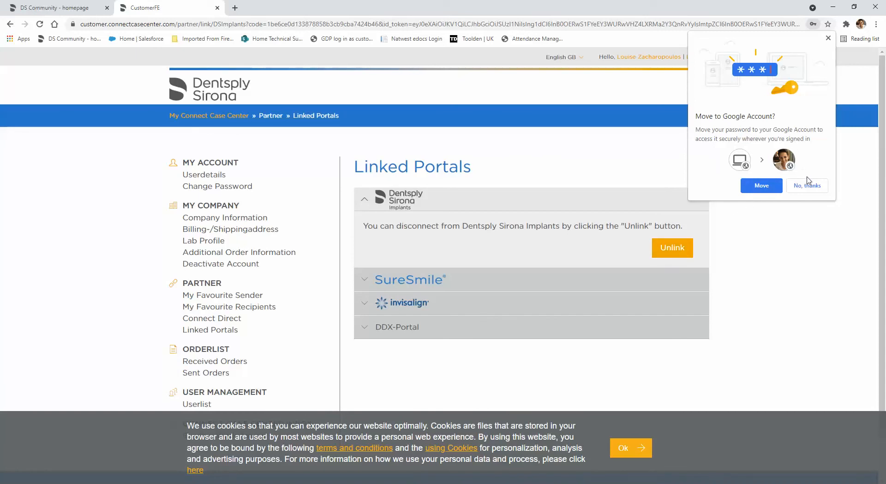
click(807, 185)
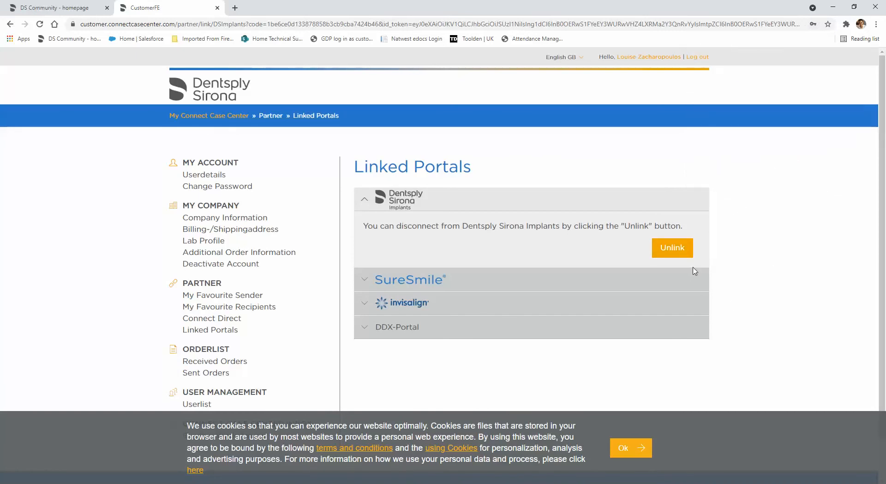
mouse_move(191, 49)
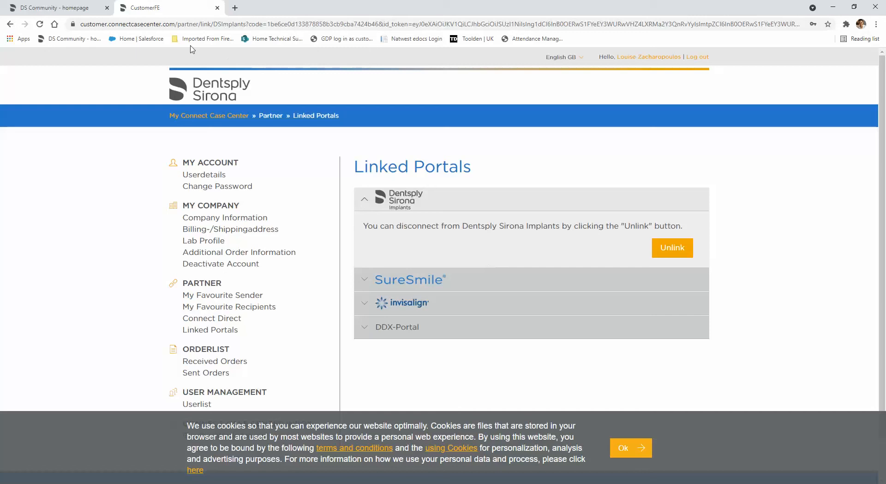
mouse_move(167, 4)
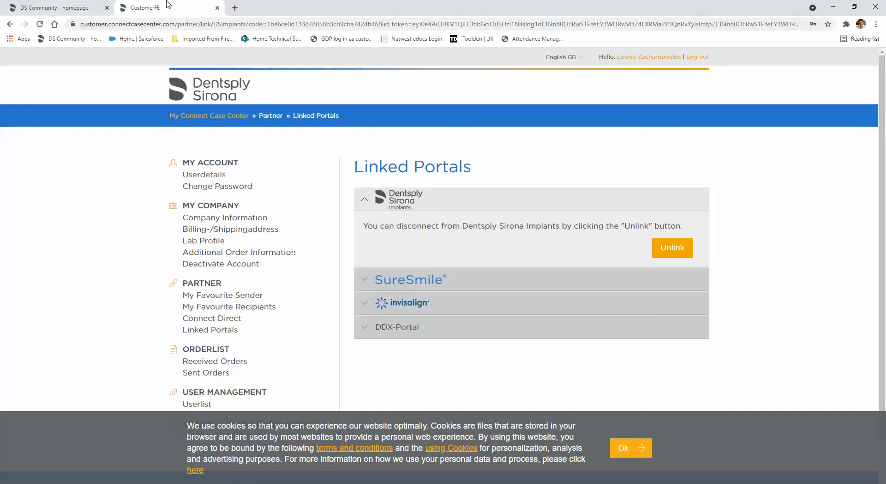
mouse_move(234, 7)
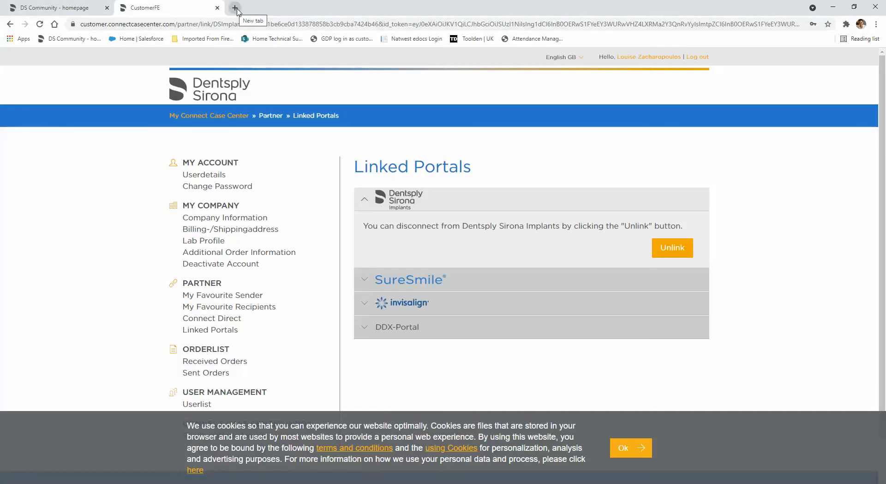
In a fresh tab, rerun the 'case connect center inbox' search and return to the Dentsply Sirona UK Inbox page.
click(235, 8)
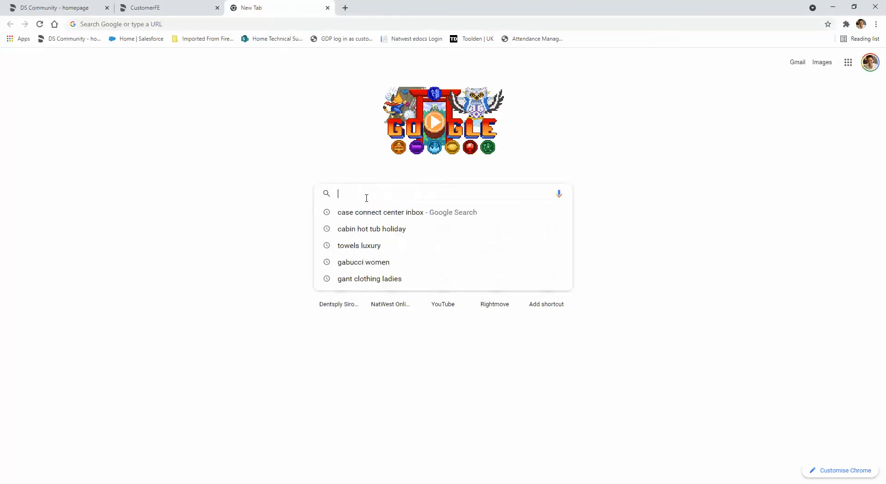
click(380, 212)
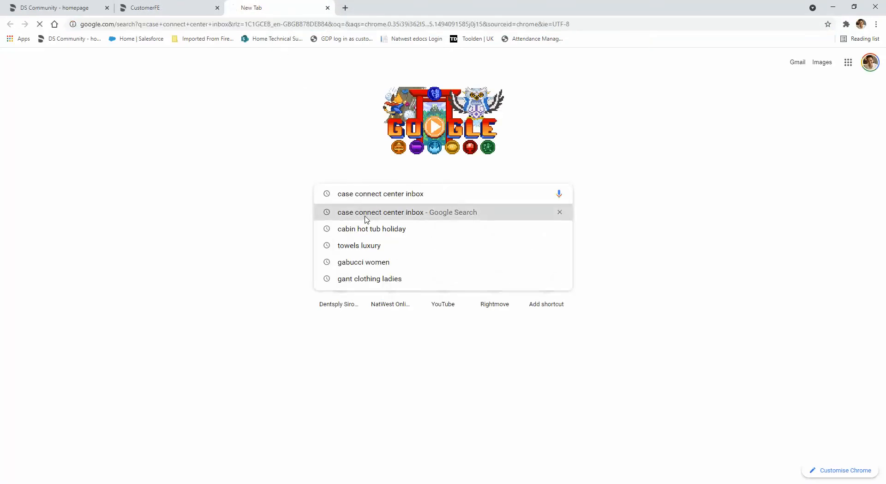
click(380, 212)
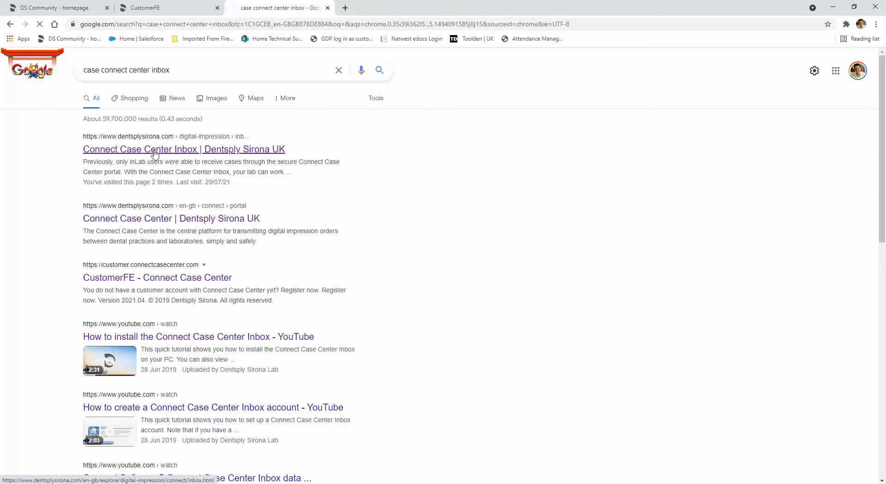
click(183, 149)
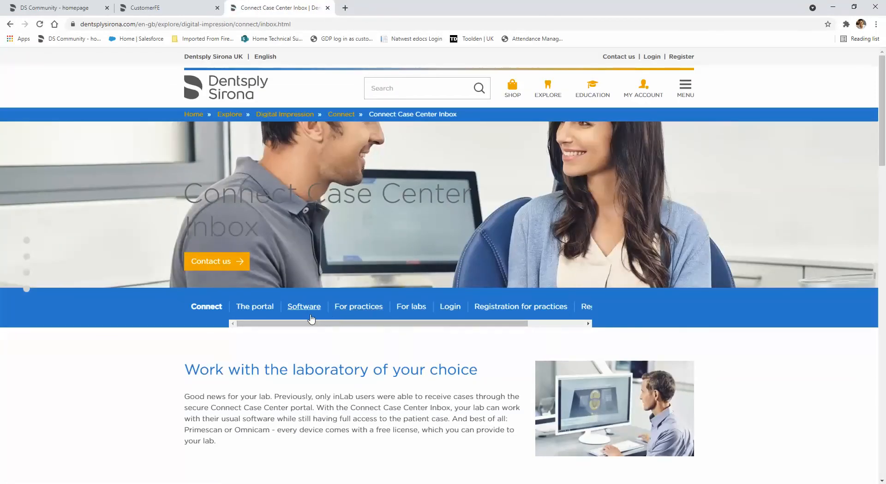
Move to the Connect Software section and reveal the Connect Case Center Inbox for the laboratory downloads.
click(303, 306)
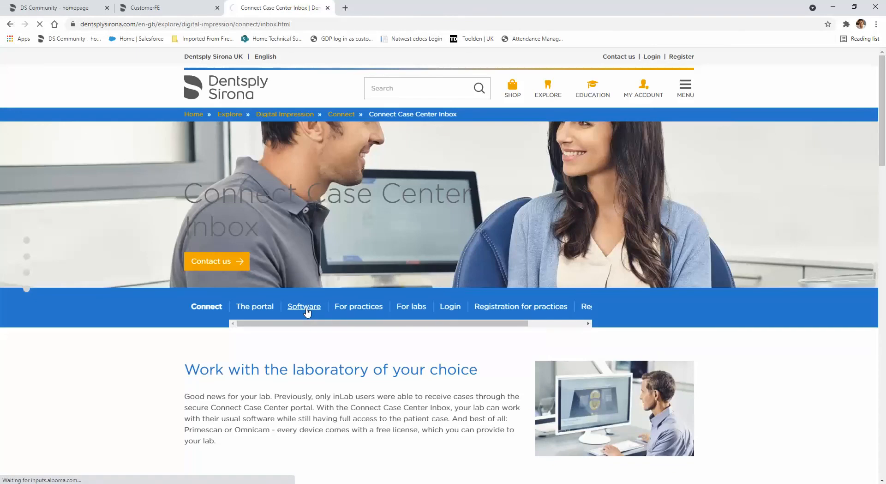
click(303, 306)
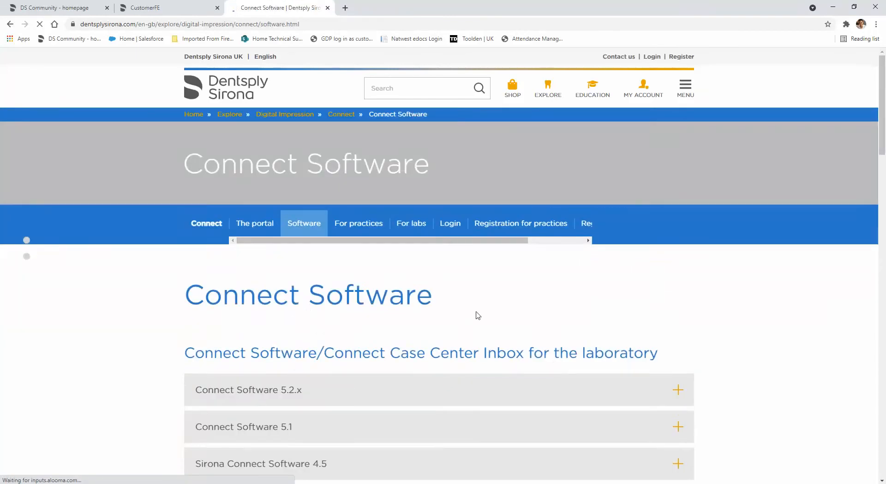
scroll(down, 3)
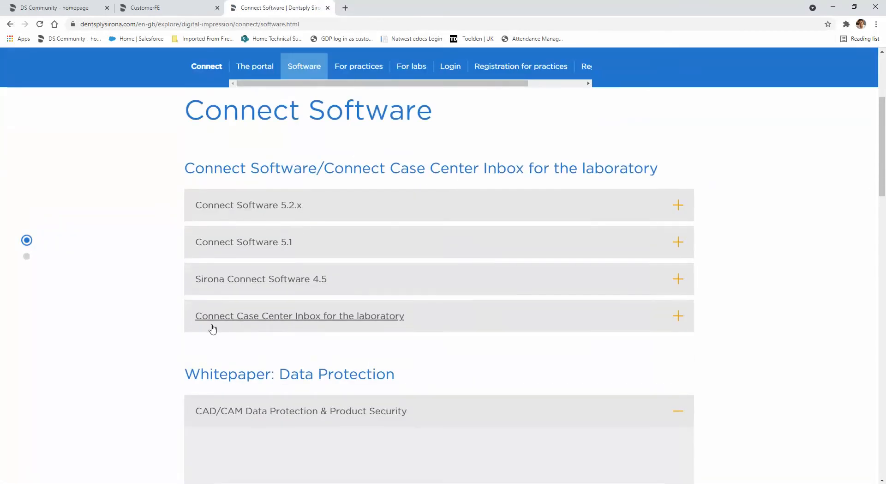
mouse_move(257, 324)
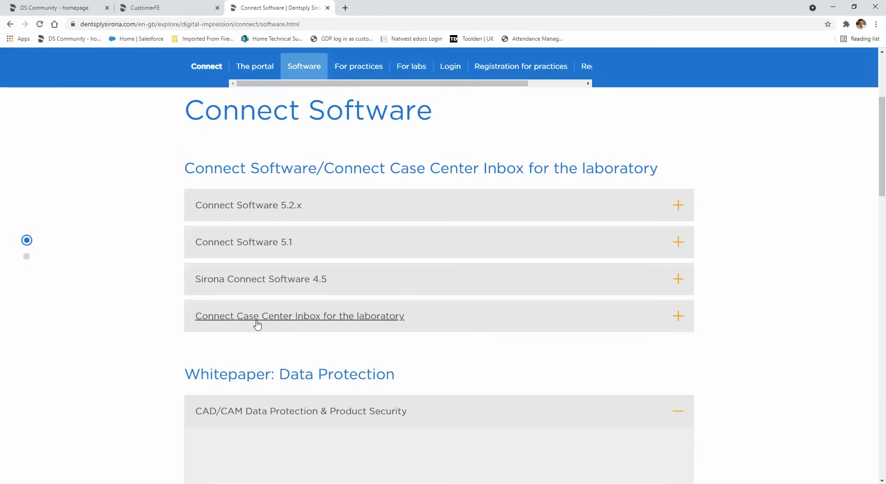
mouse_move(361, 323)
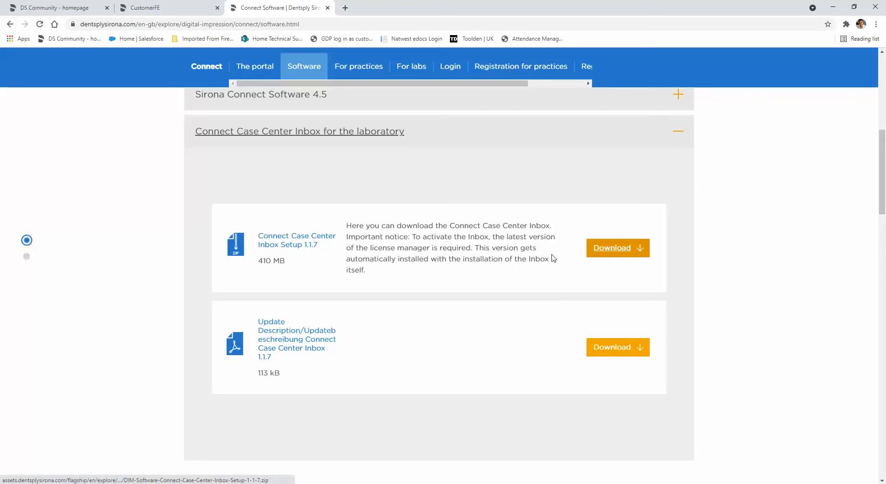
mouse_move(329, 250)
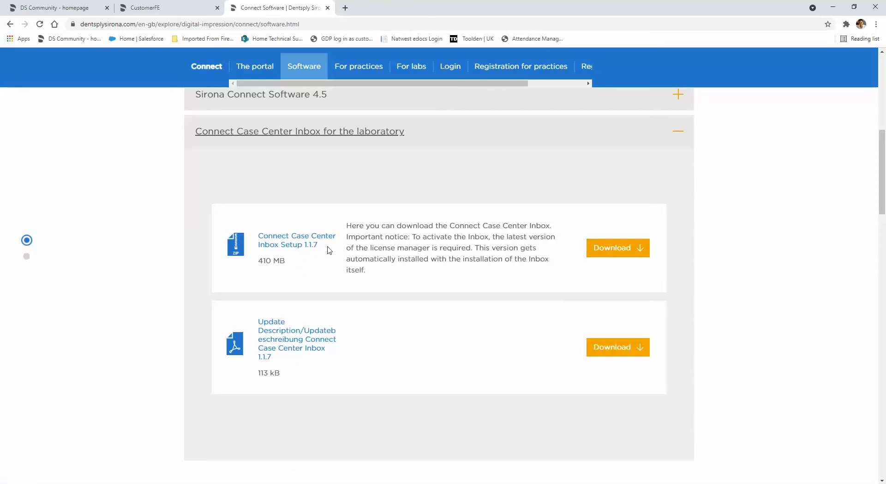
Start the download of the Connect Case Center Inbox Setup 1.1.7 zip.
click(618, 248)
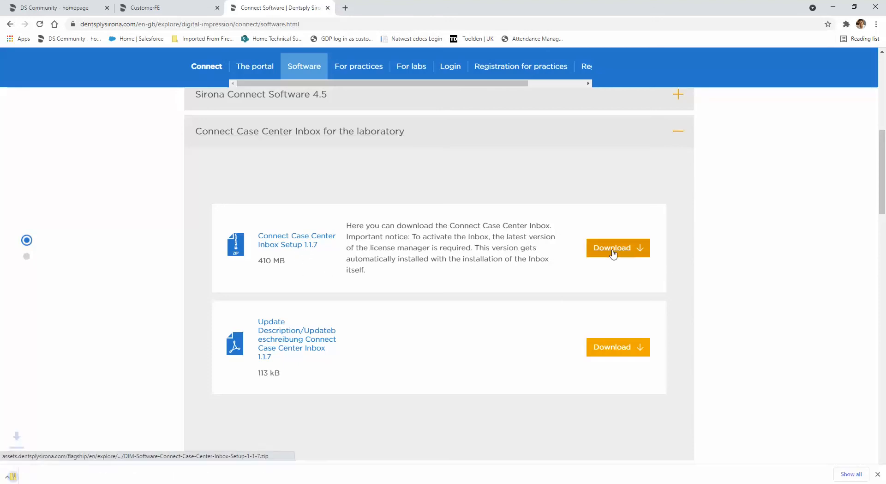
click(617, 247)
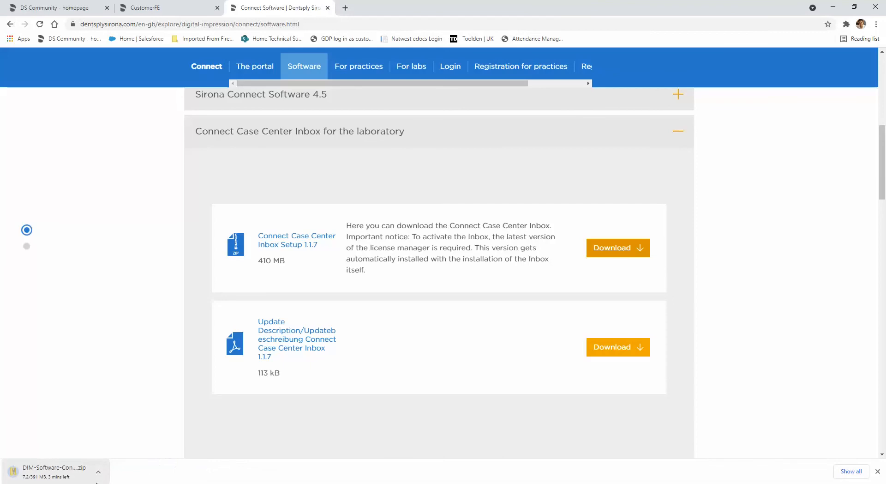
mouse_move(55, 467)
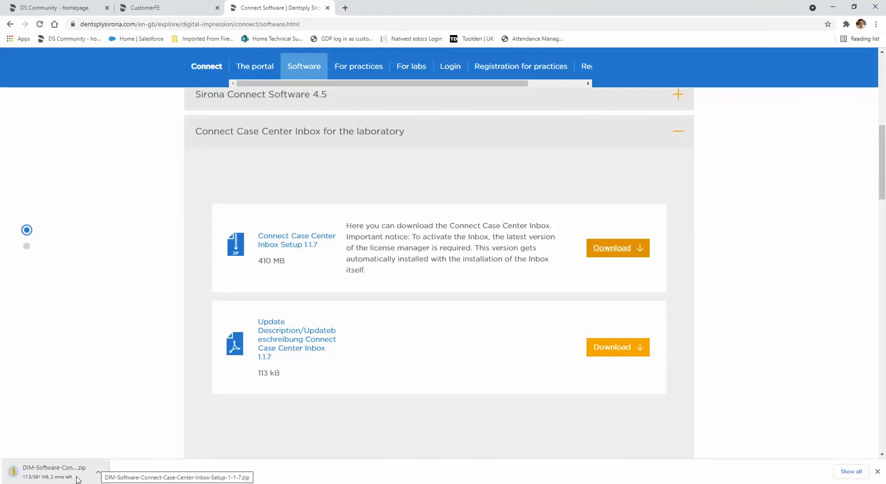
mouse_move(126, 474)
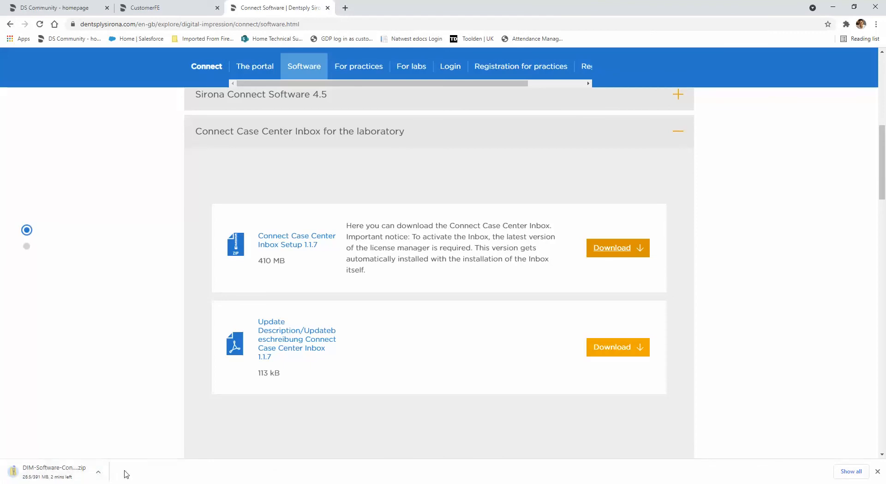